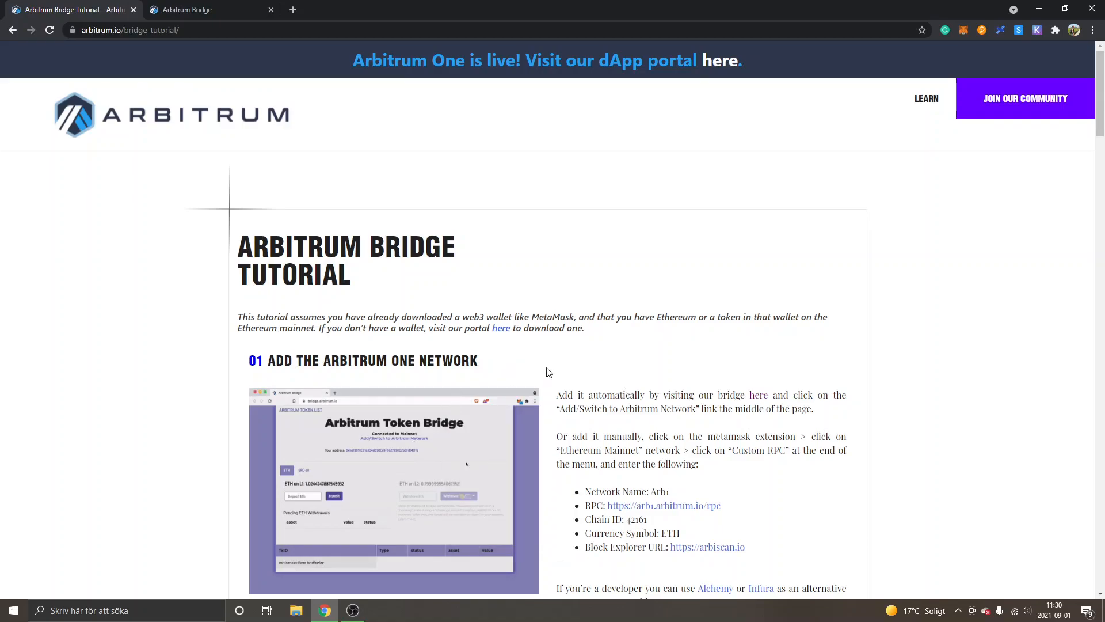
mouse_move(746, 338)
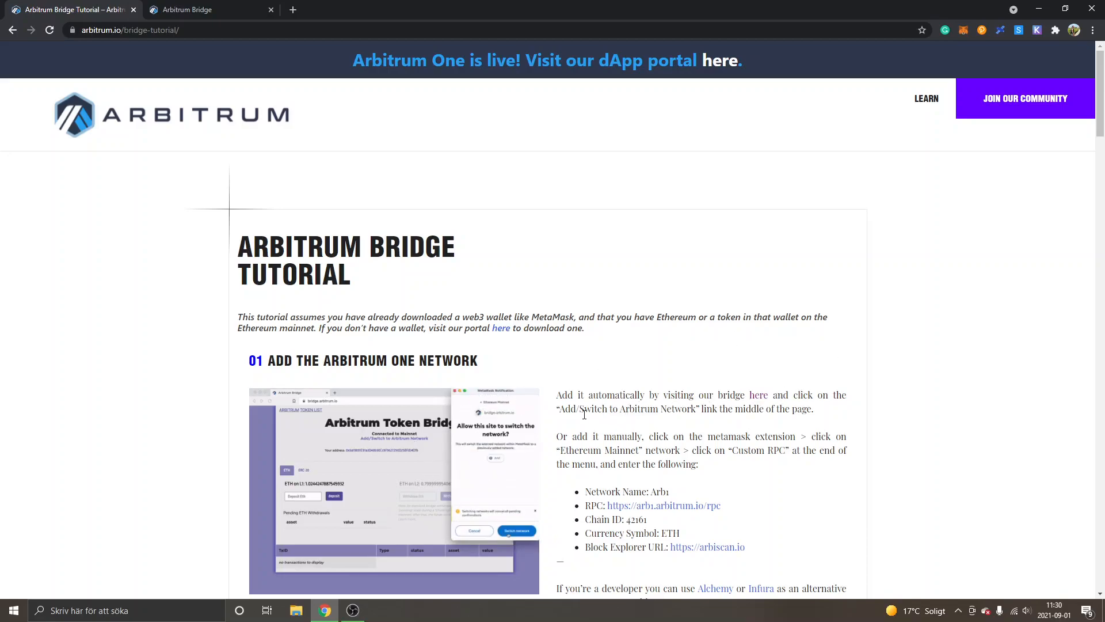
mouse_move(668, 421)
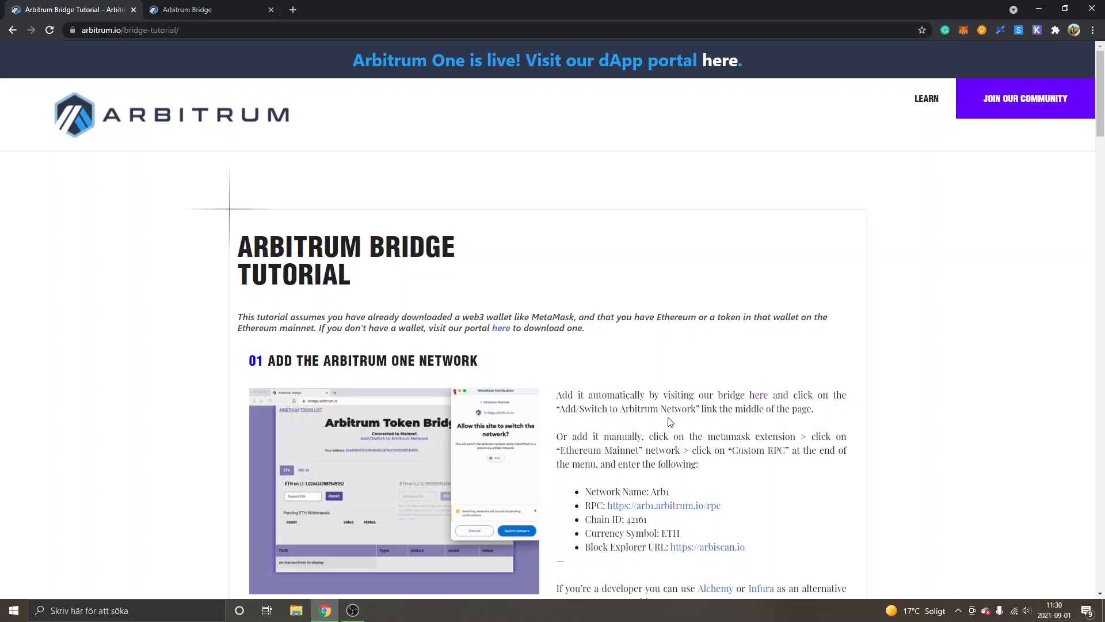
- Browse MetaMask's network list down to Custom RPC, close it, and go to the bridge page
scroll("down", 3)
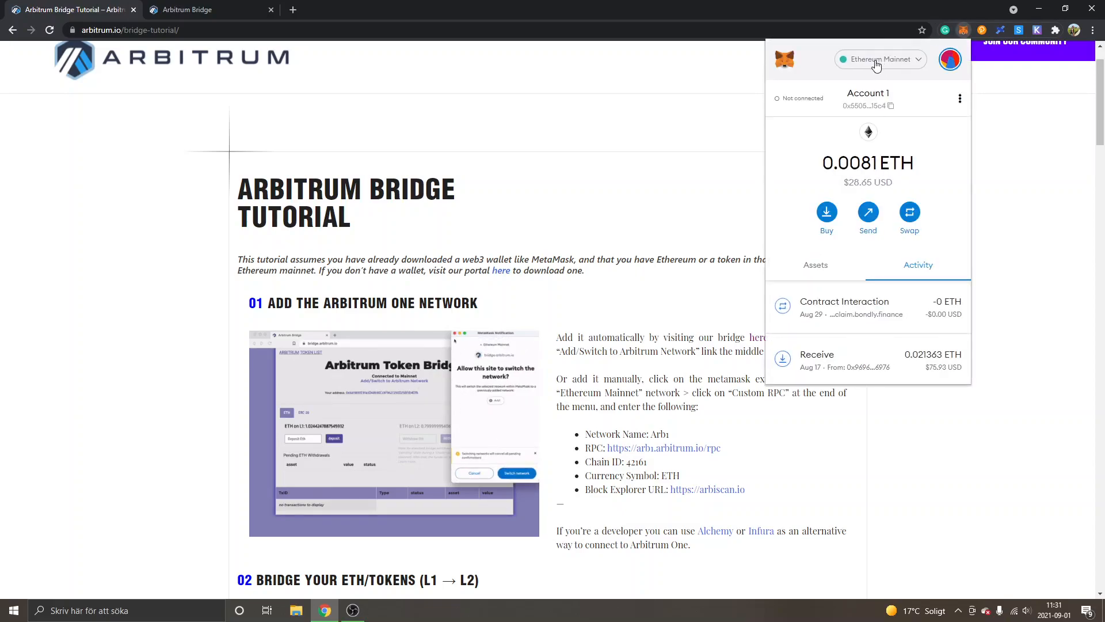
left_click(878, 58)
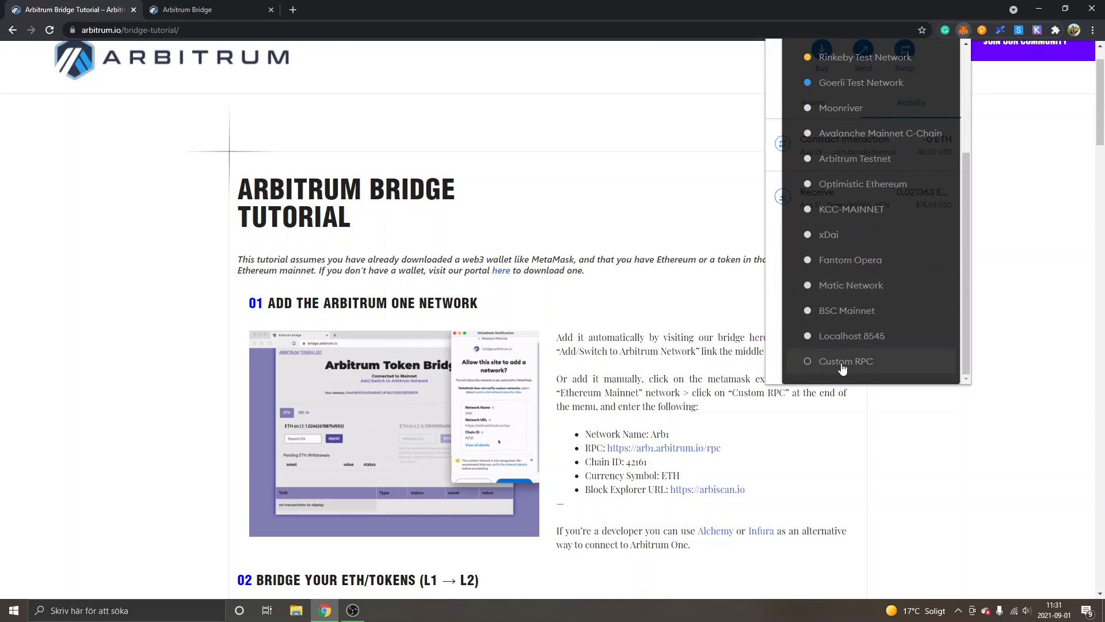
left_click(845, 360)
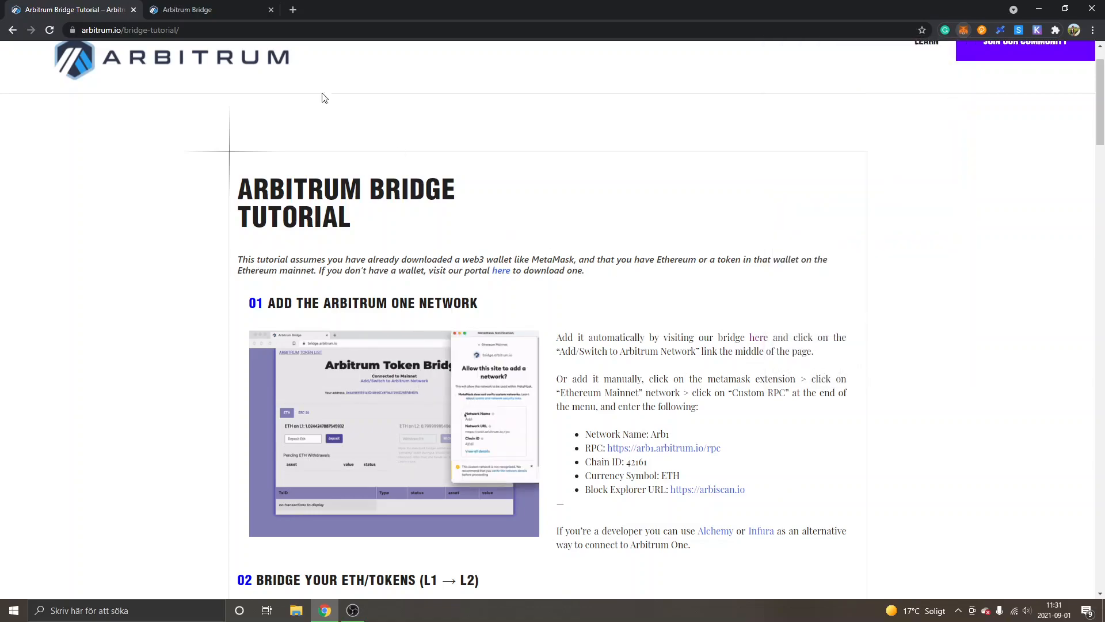
left_click(205, 9)
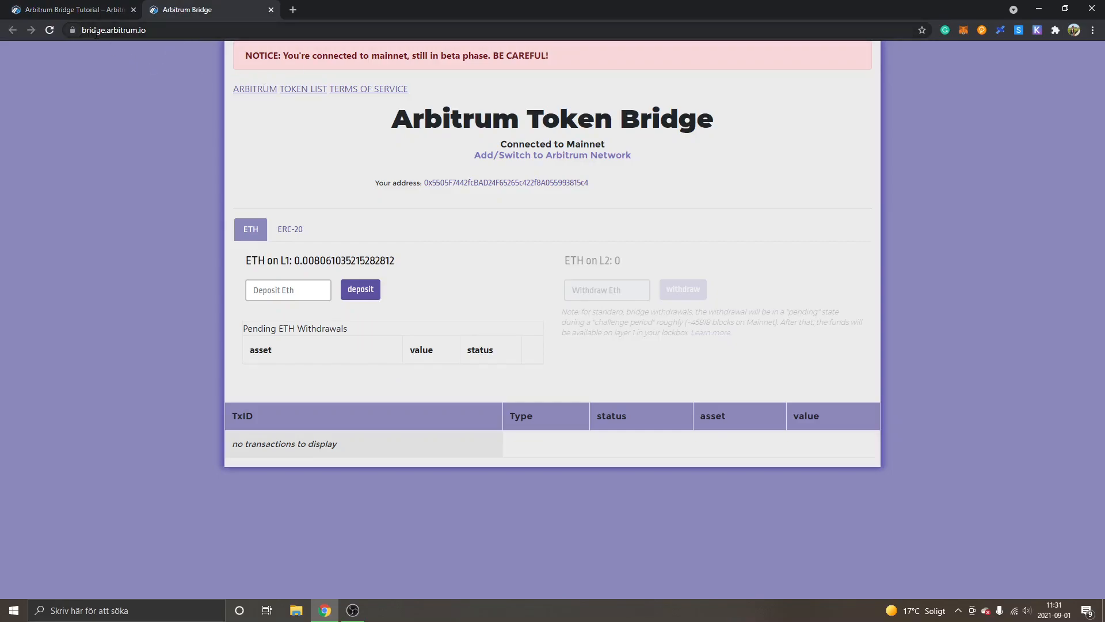
mouse_move(256, 181)
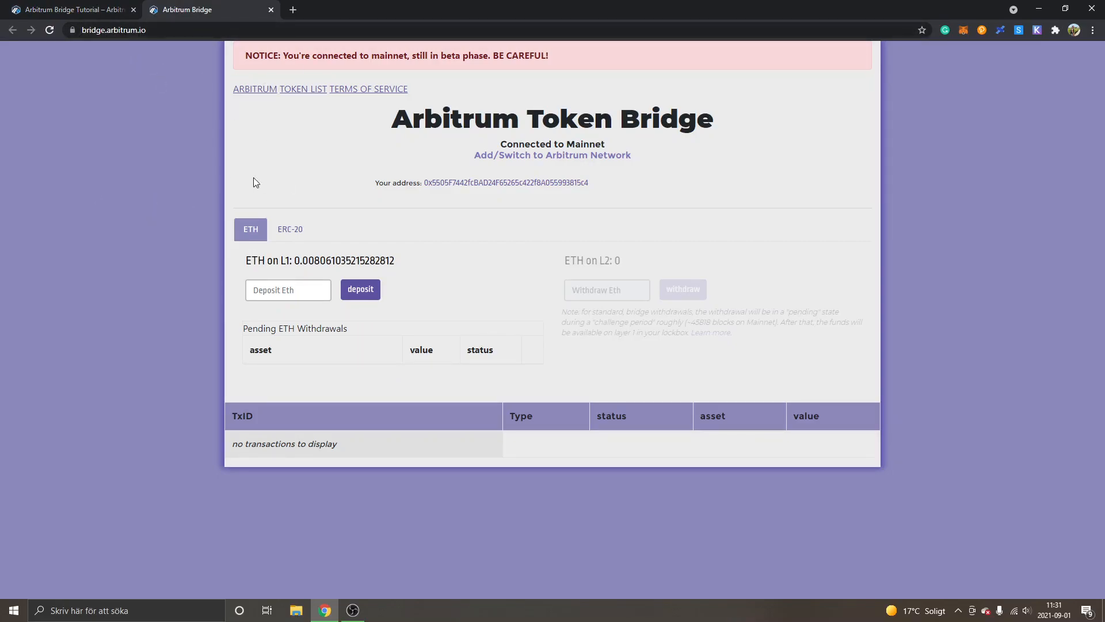
mouse_move(340, 166)
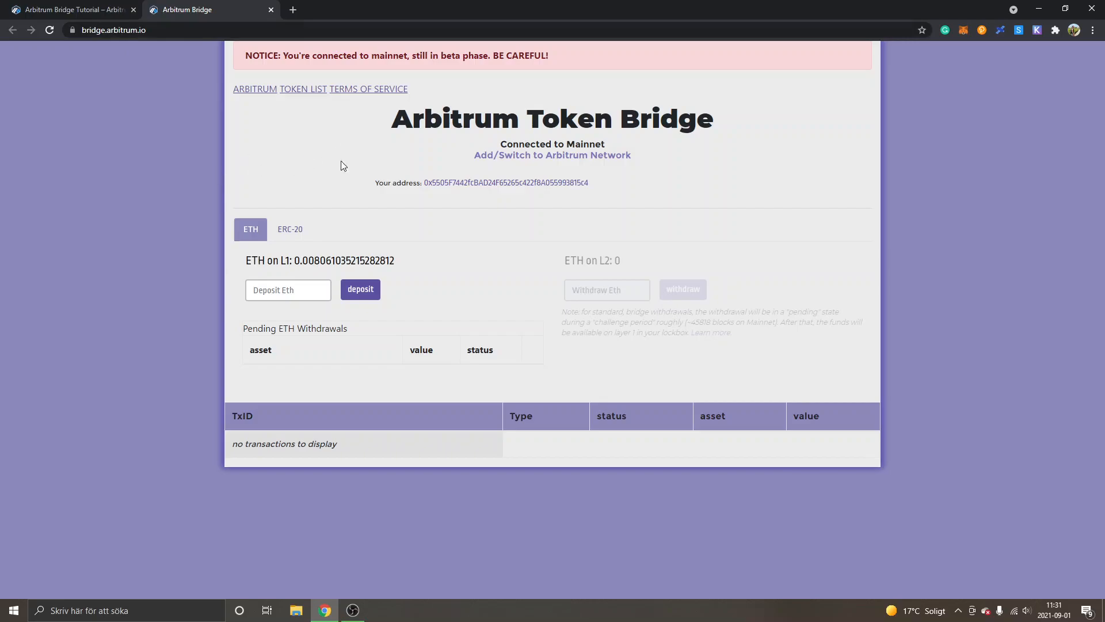
mouse_move(567, 143)
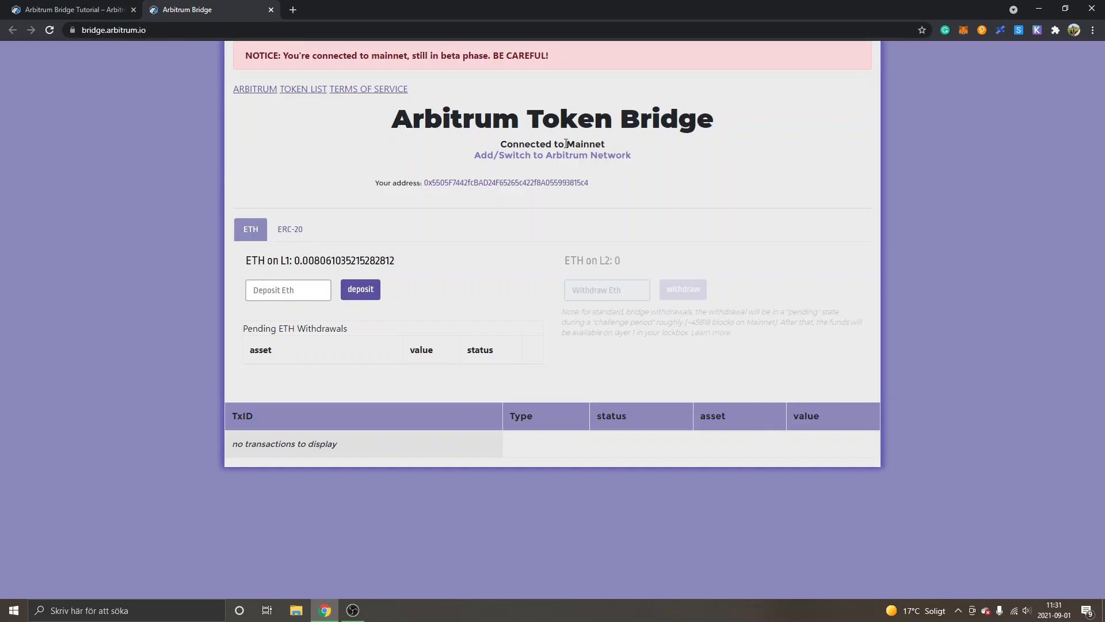
mouse_move(492, 160)
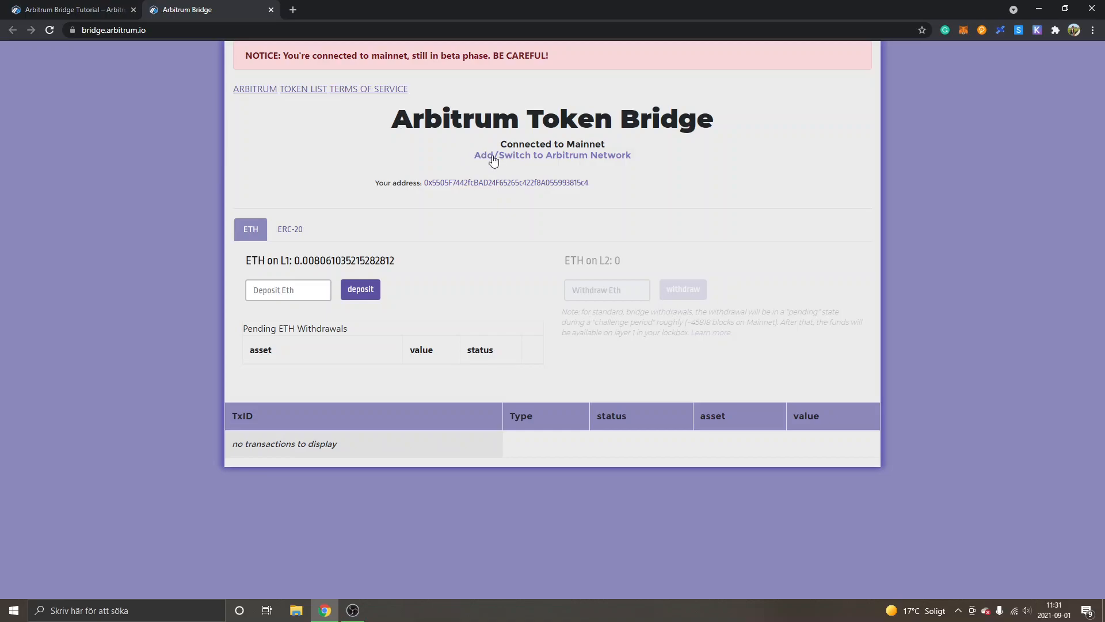
mouse_move(511, 161)
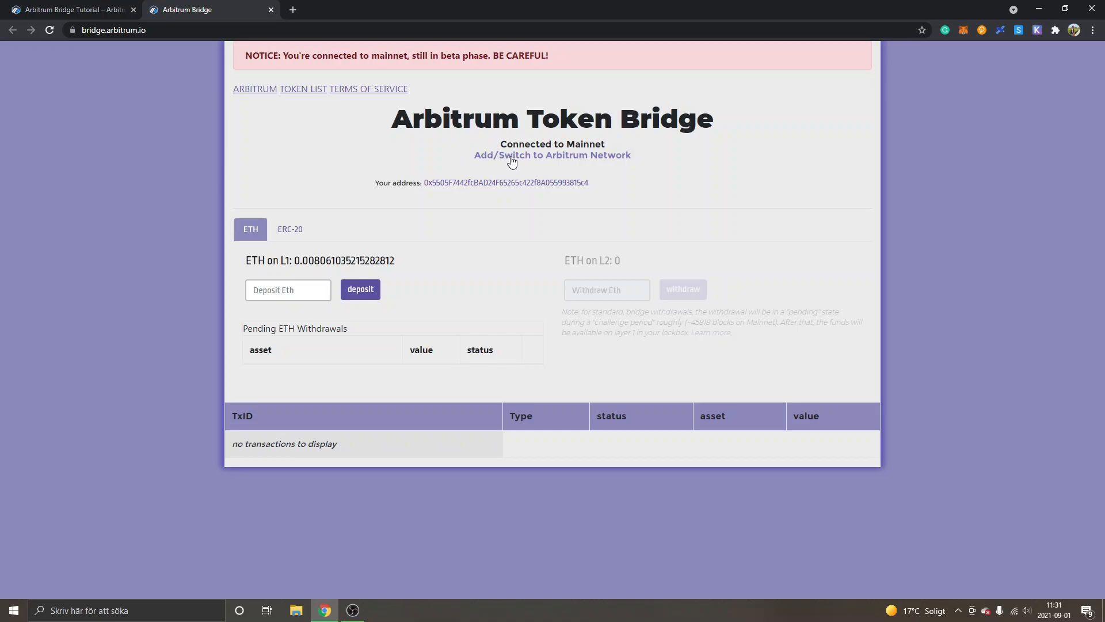
mouse_move(535, 160)
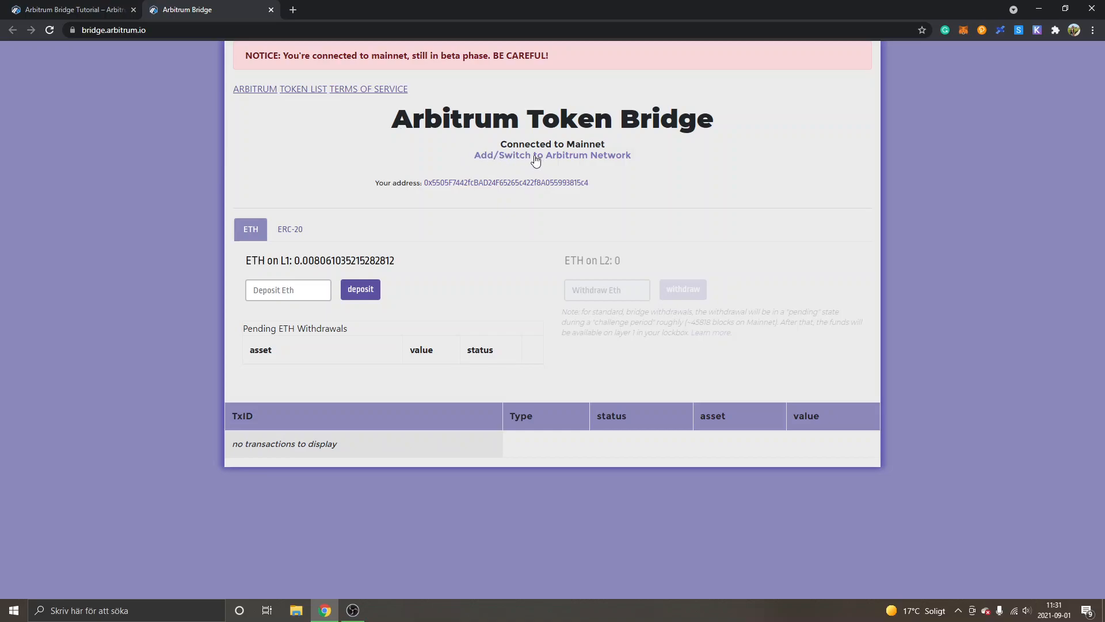
- Request the Arbitrum network from the bridge and approve adding Arb1 (chain ID 42161) in MetaMask
left_click(552, 156)
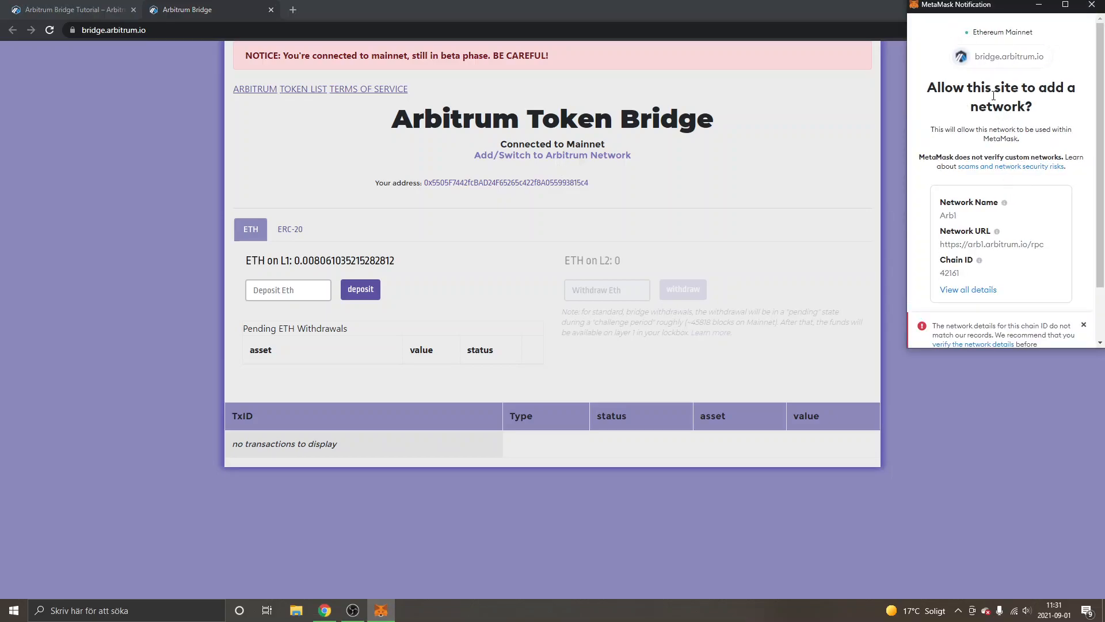
scroll("down", 3)
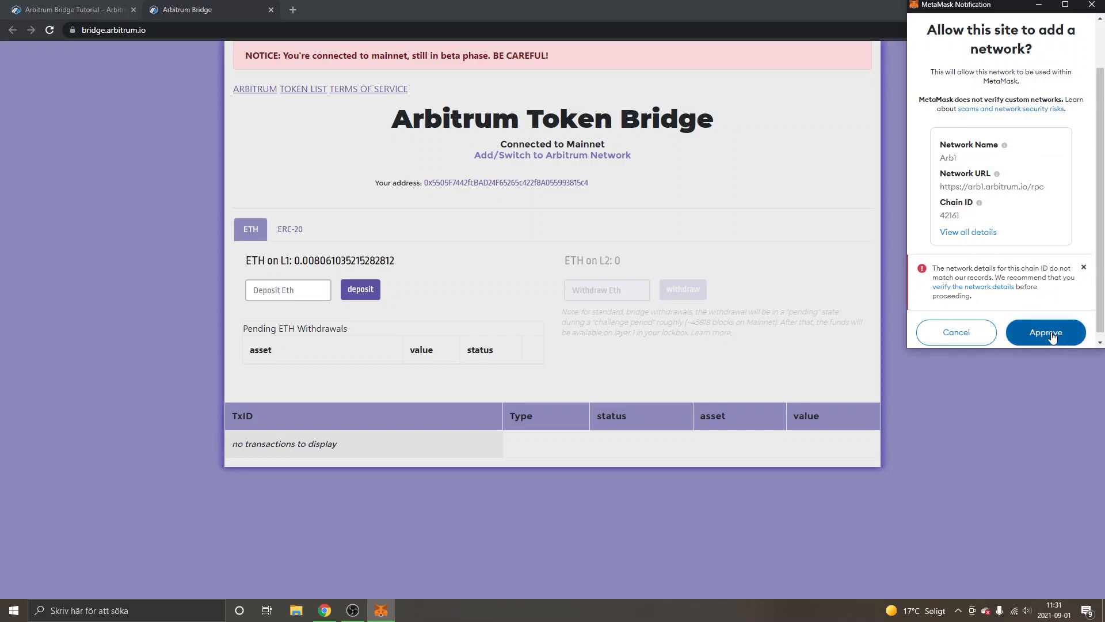
left_click(1045, 331)
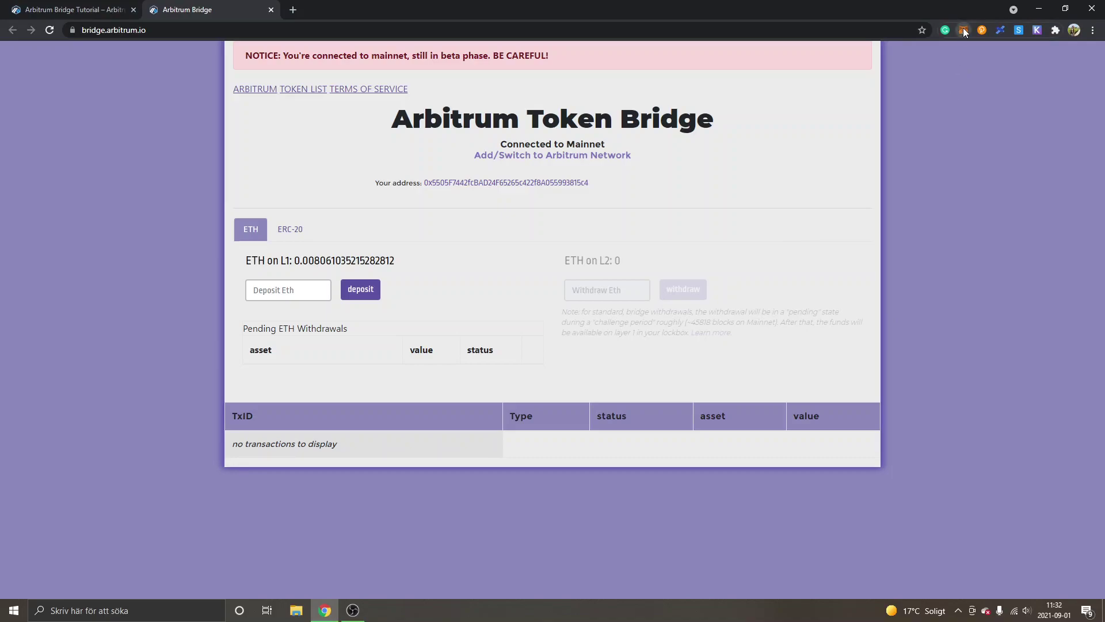
- Select Arb1 from MetaMask's network list so the bridge connects to Arb1
left_click(962, 30)
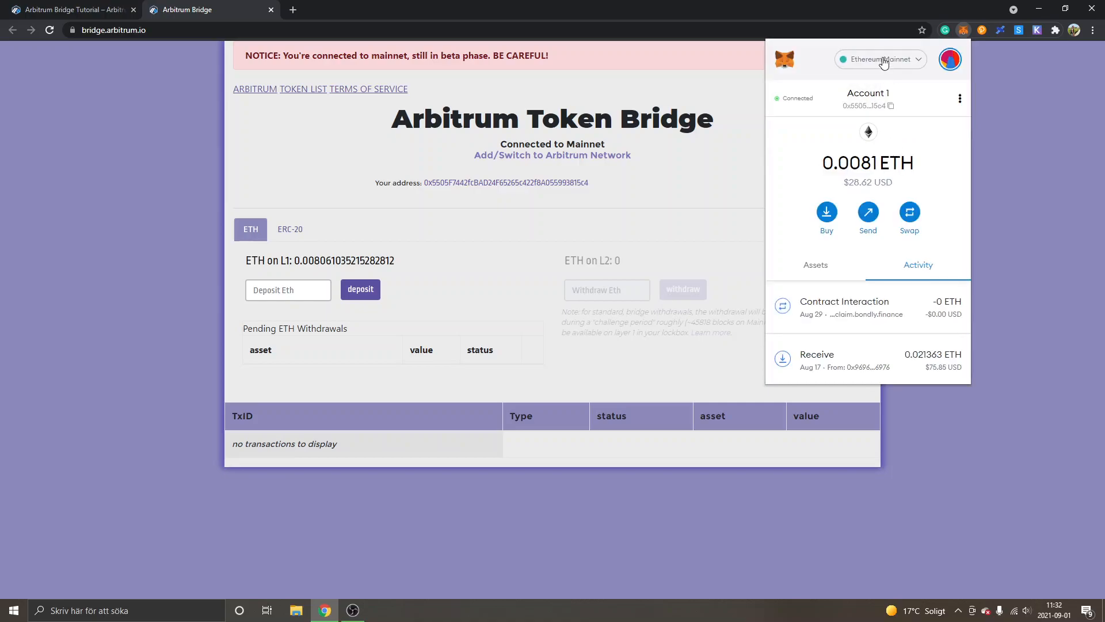
left_click(878, 59)
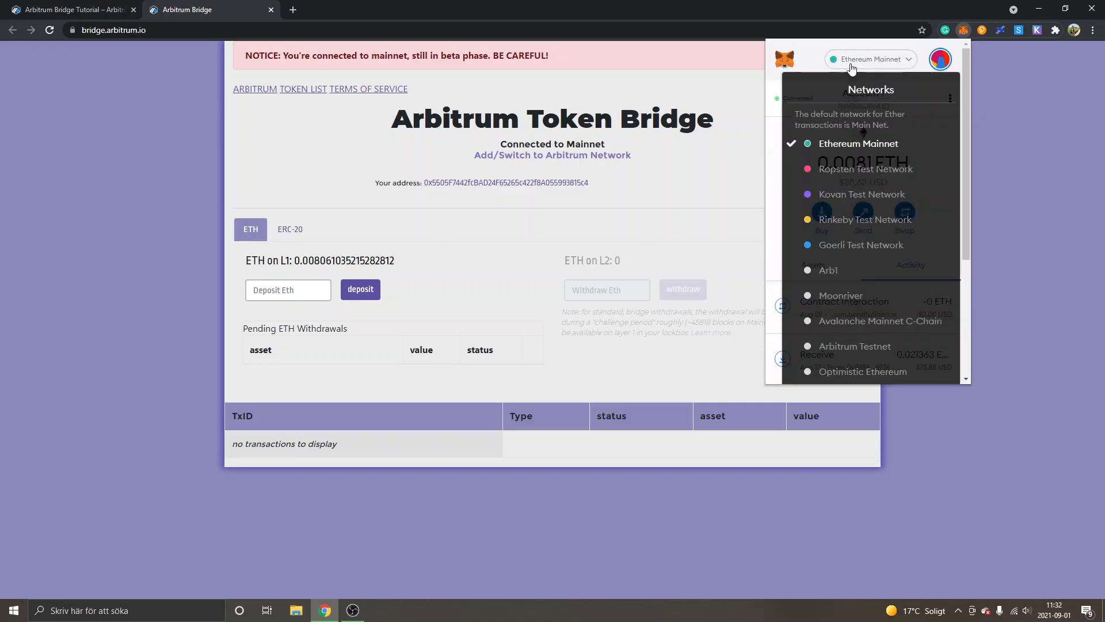
mouse_move(846, 231)
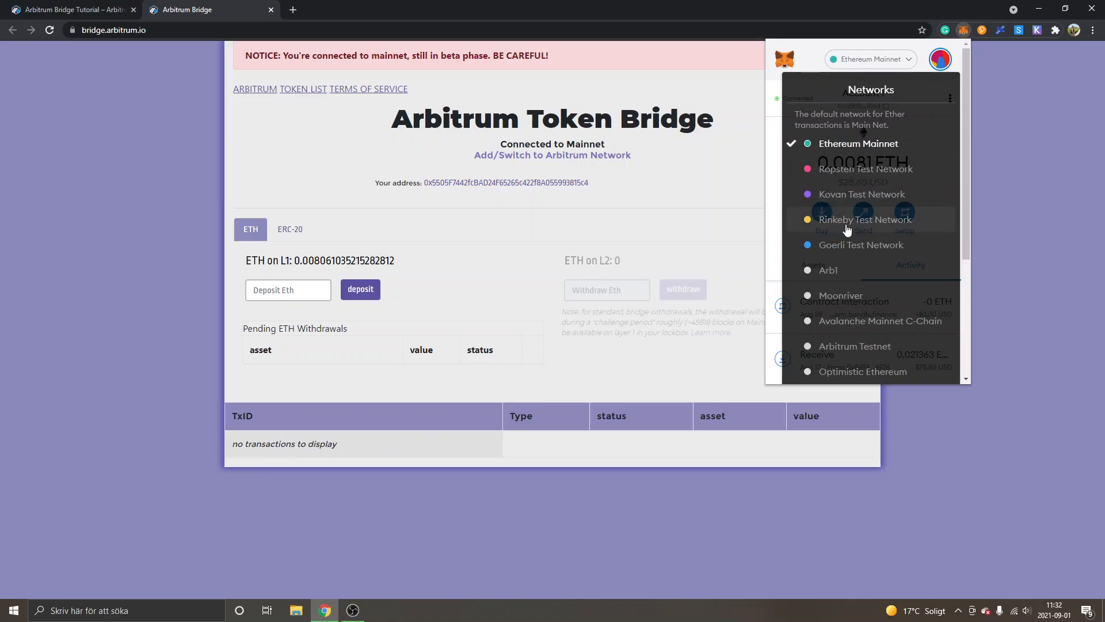
scroll("down", 3)
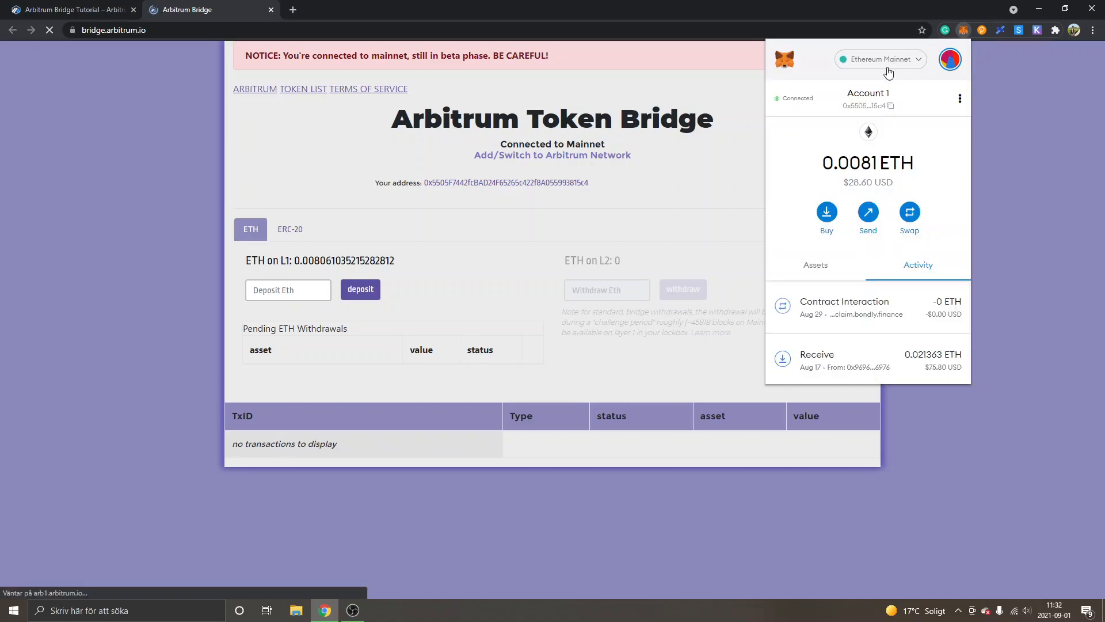
left_click(880, 58)
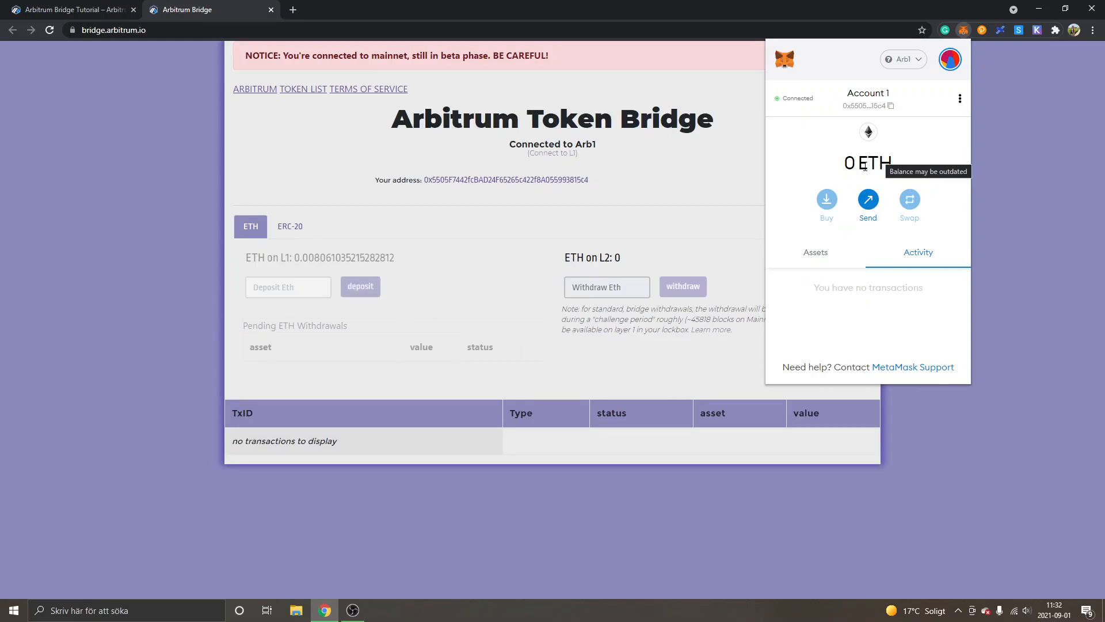
mouse_move(887, 187)
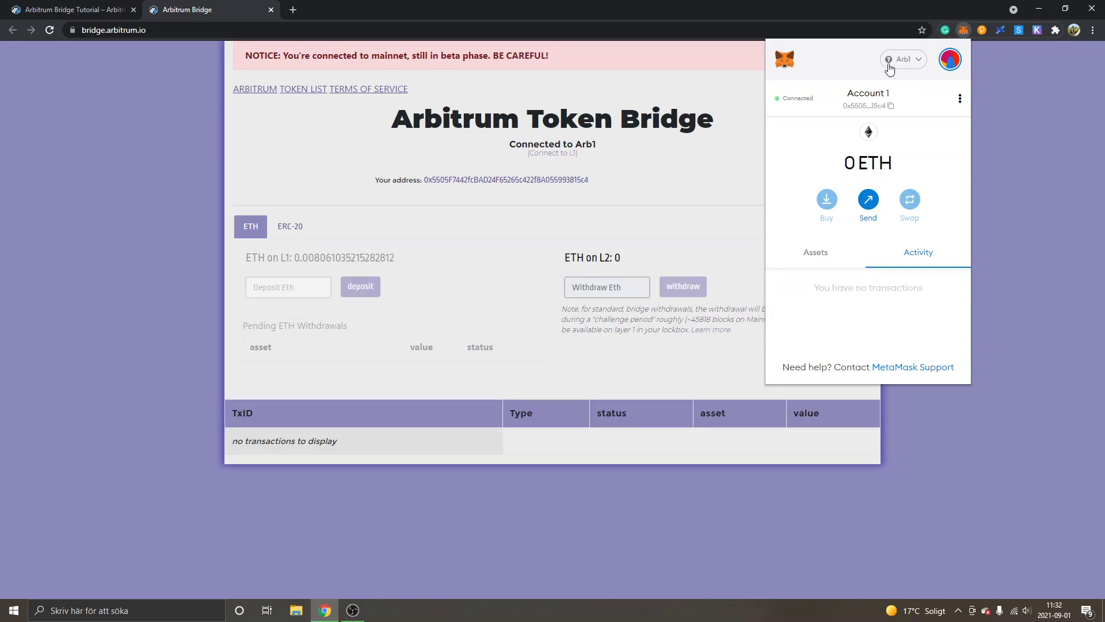
left_click(903, 58)
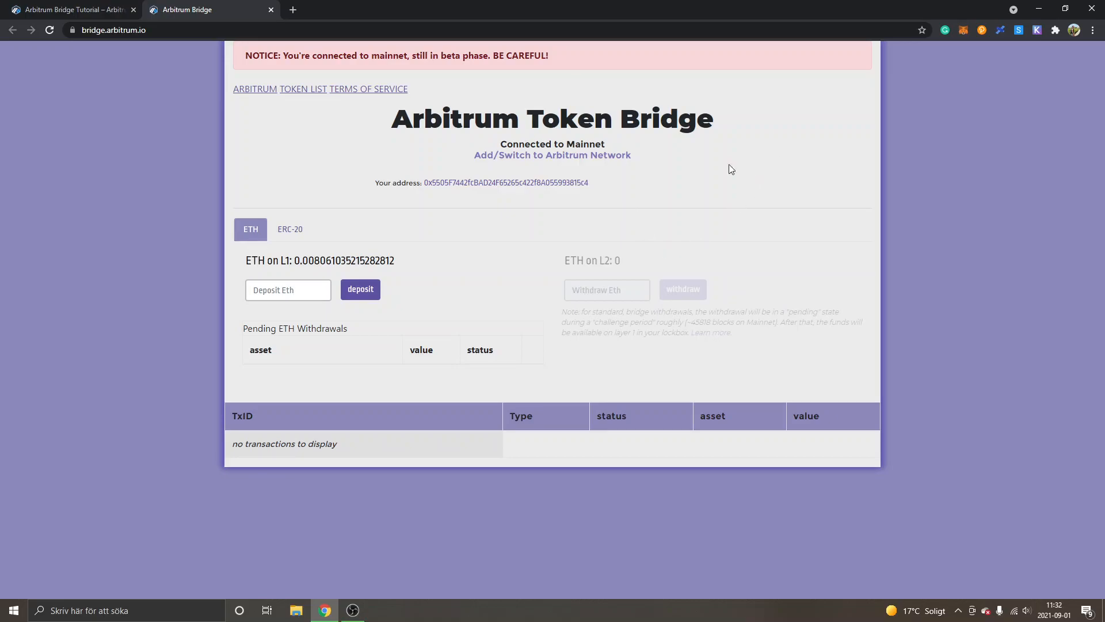
mouse_move(356, 183)
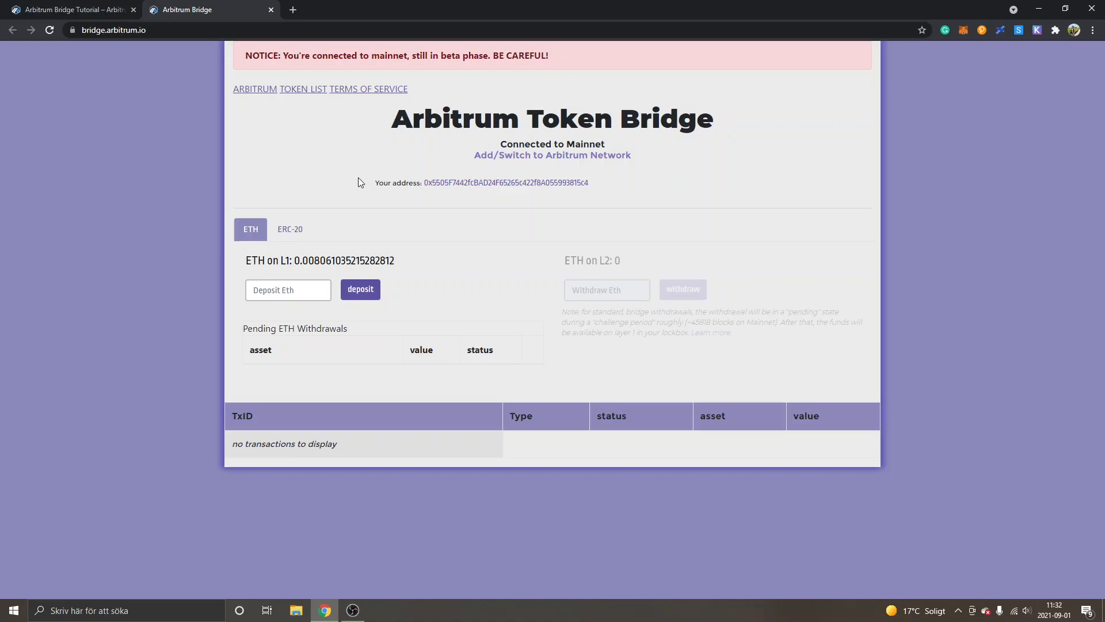
mouse_move(289, 228)
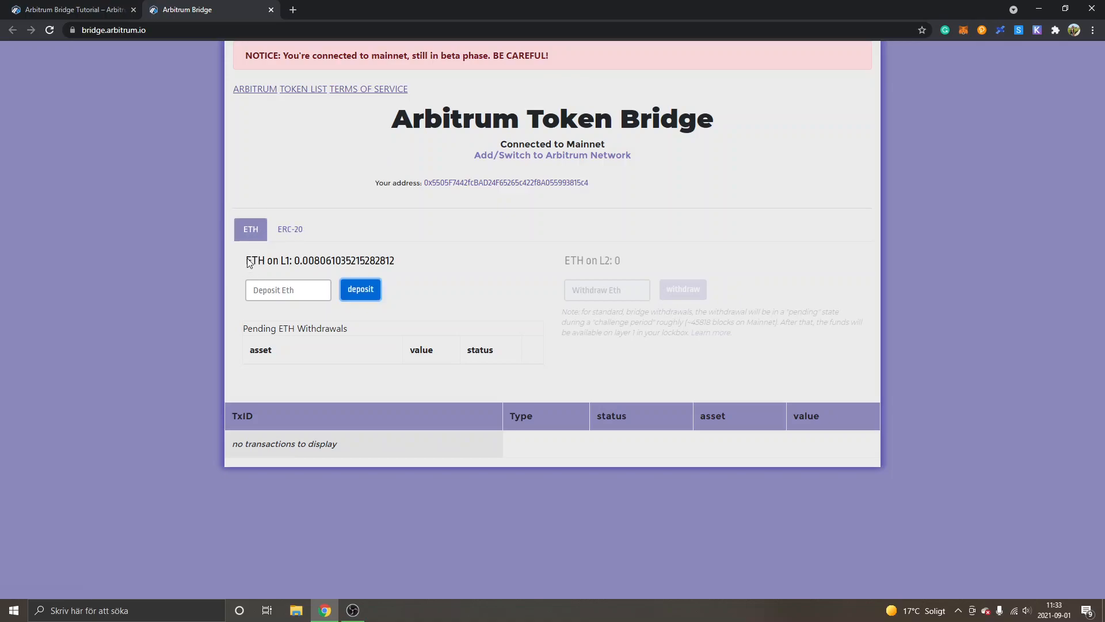
mouse_move(290, 266)
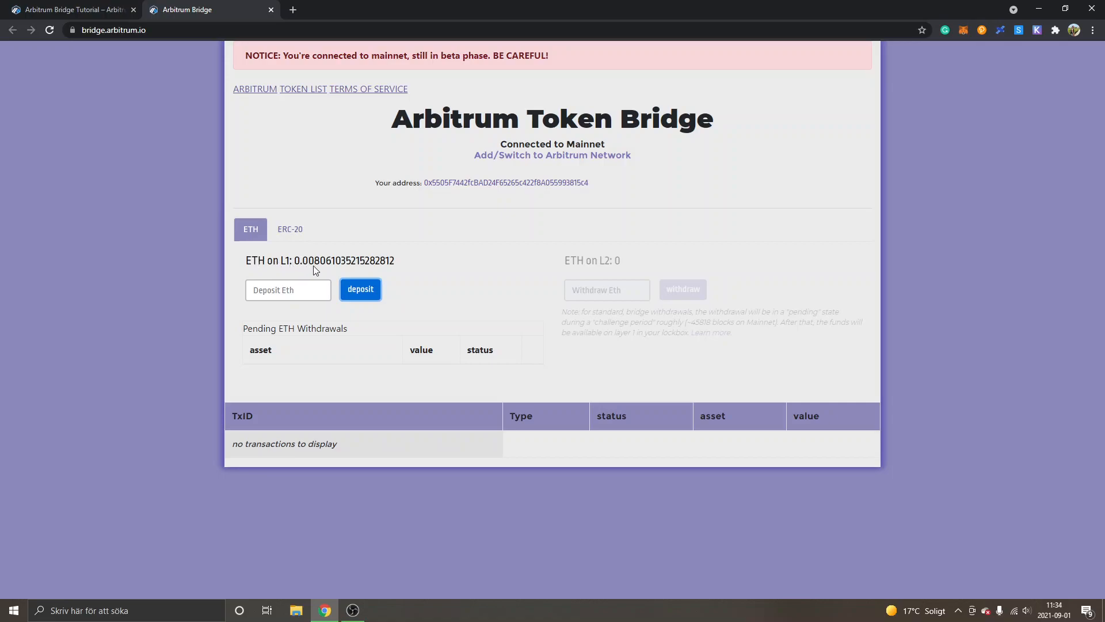
mouse_move(335, 262)
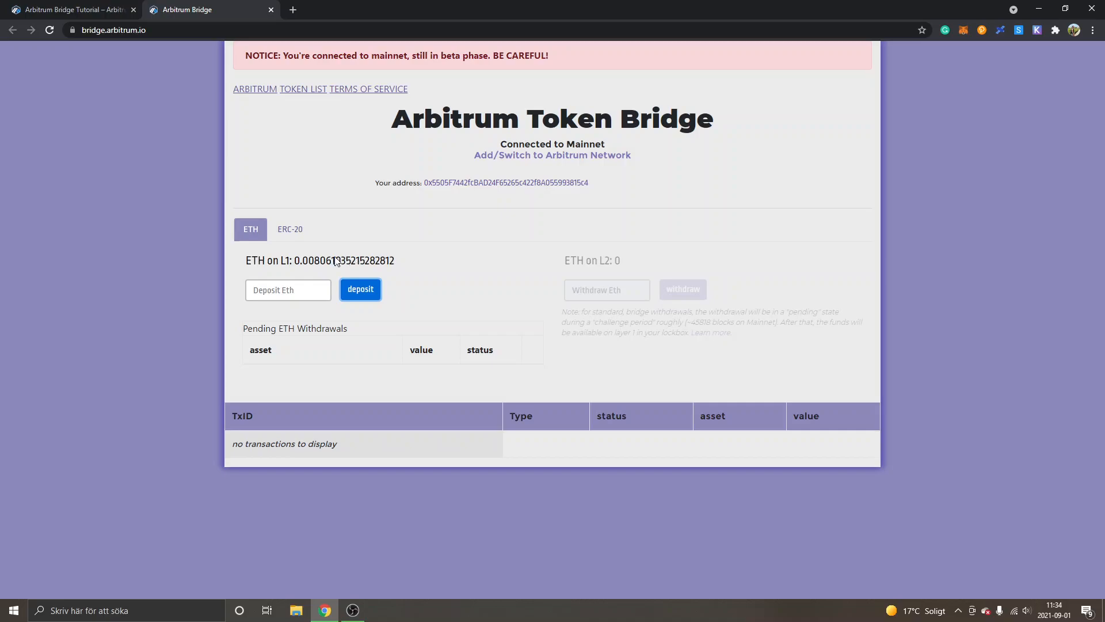
mouse_move(270, 275)
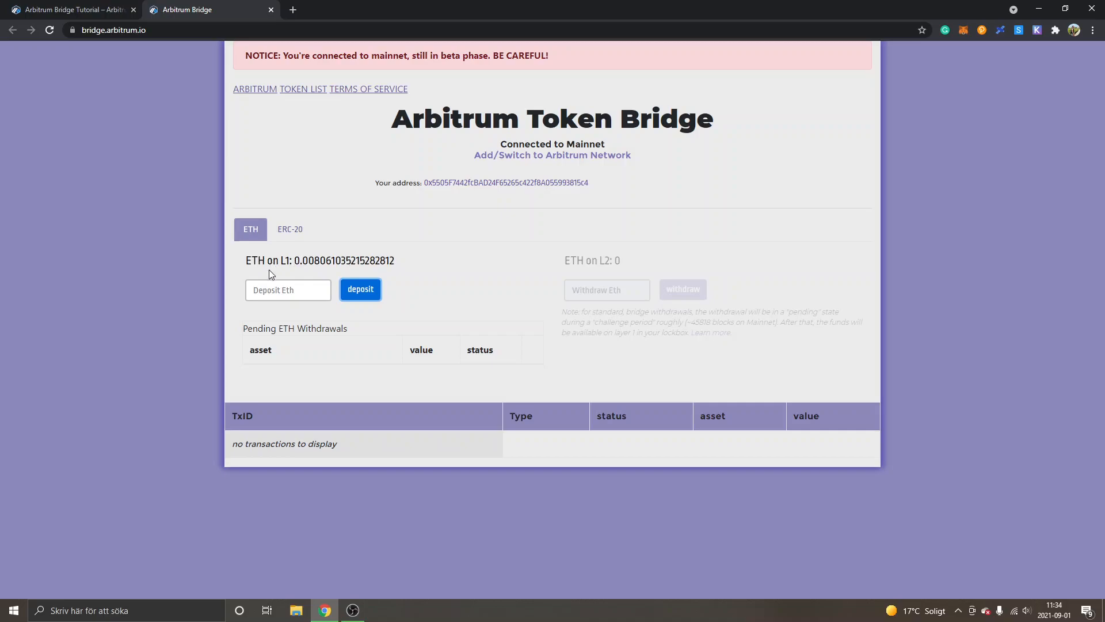
mouse_move(382, 259)
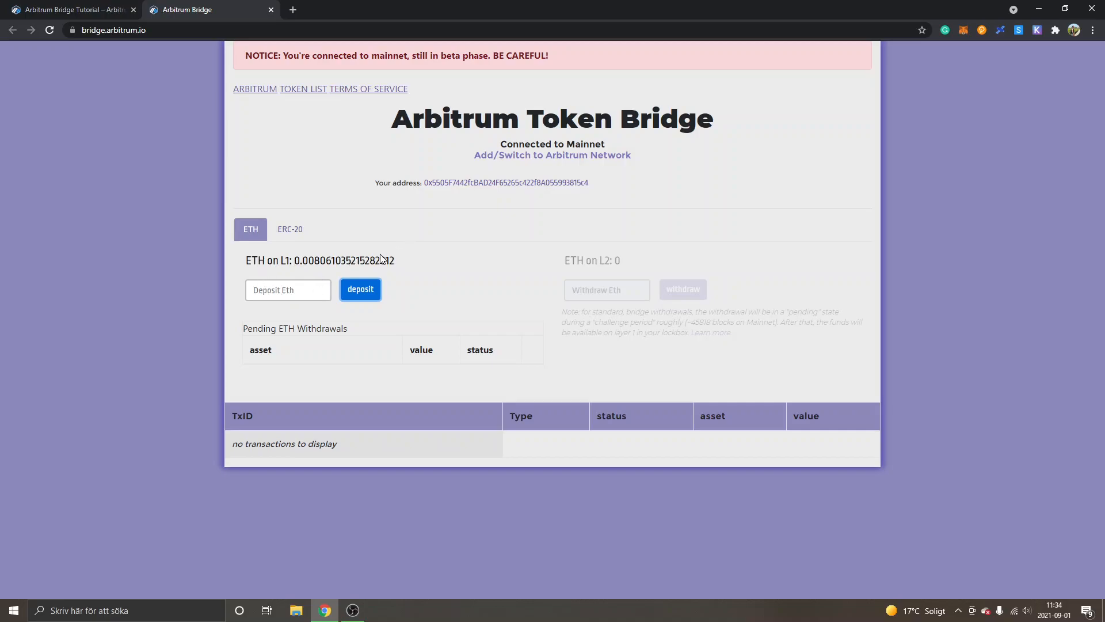
- Enter 0.005 in the Deposit Eth field and submit the deposit
left_click(288, 290)
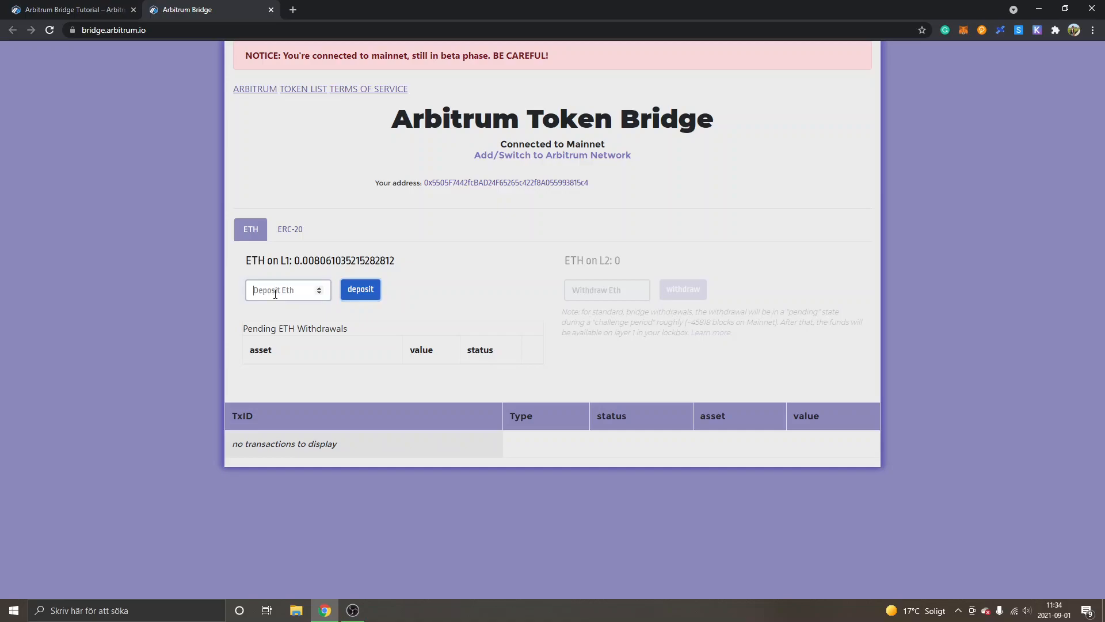
type("0.0")
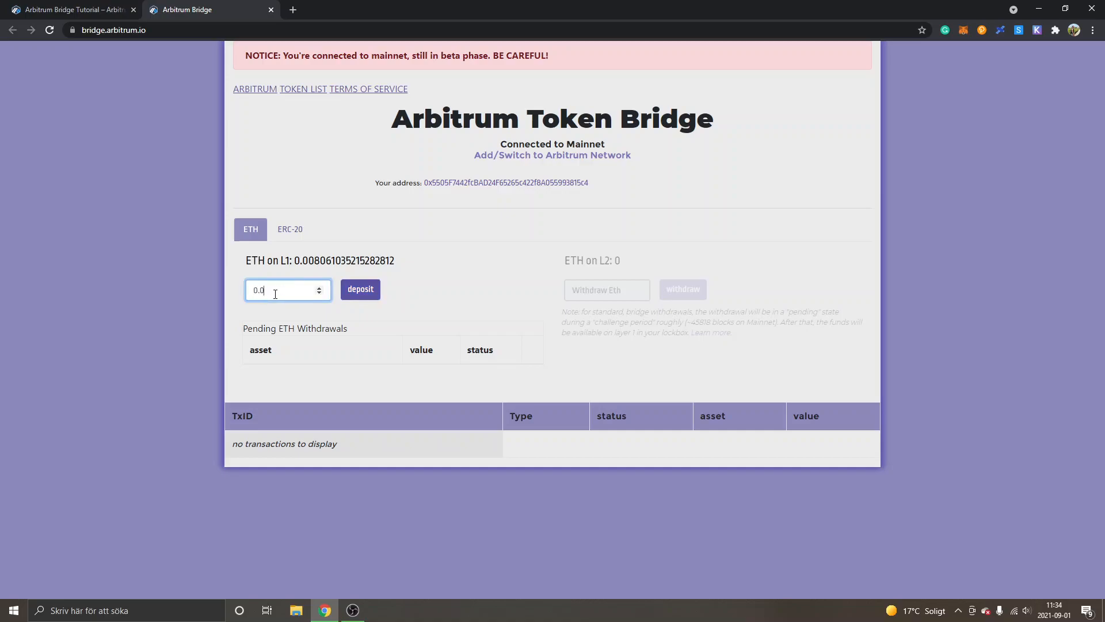
type("05")
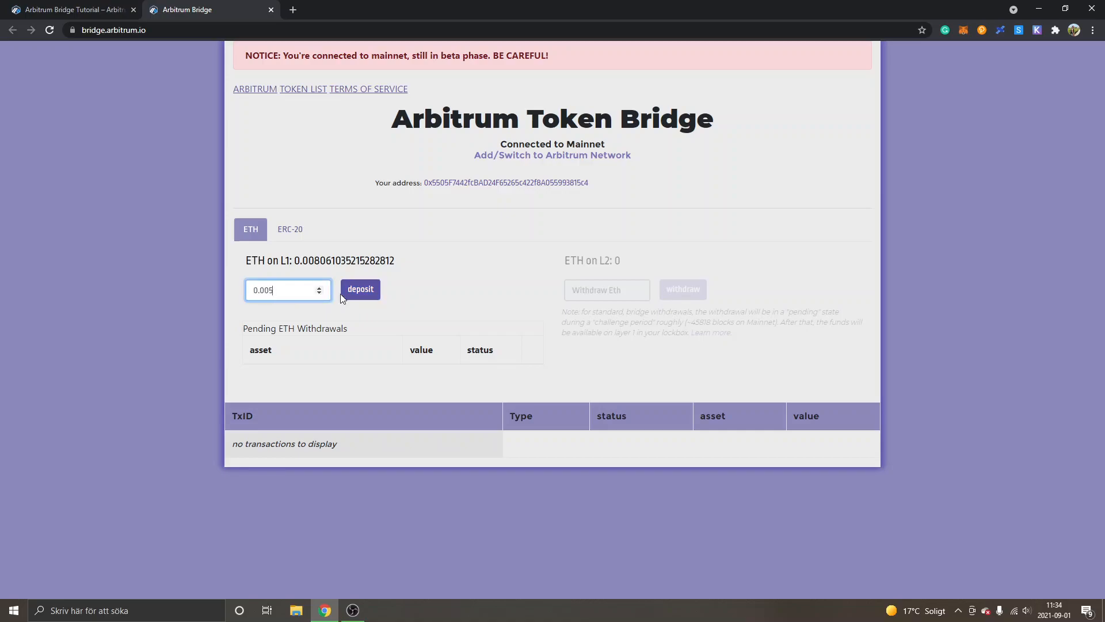
left_click(361, 289)
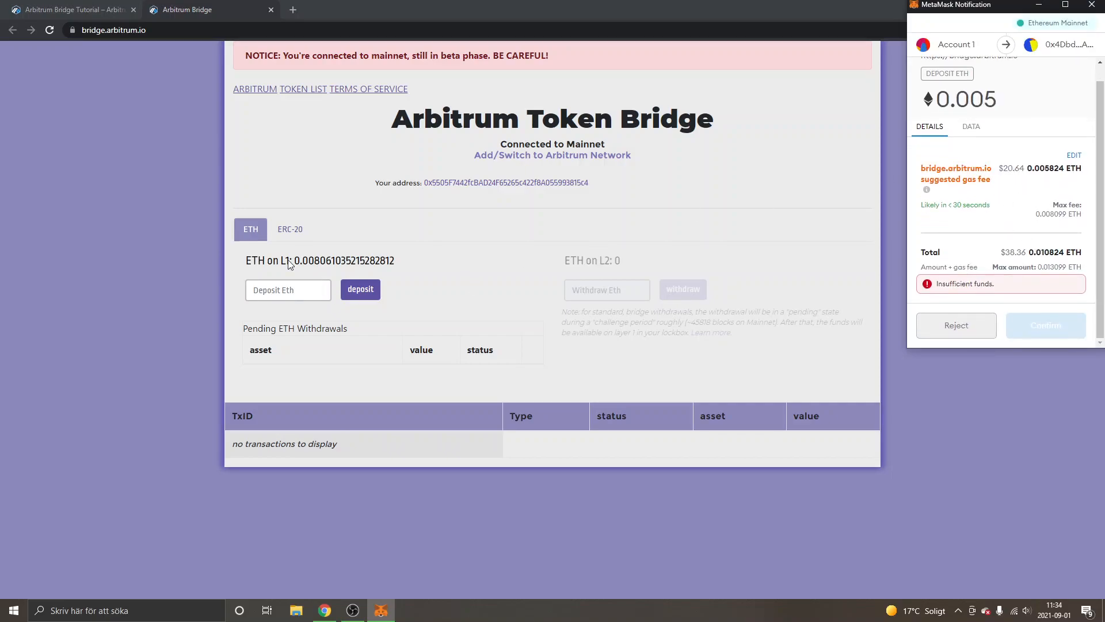
left_click(287, 290)
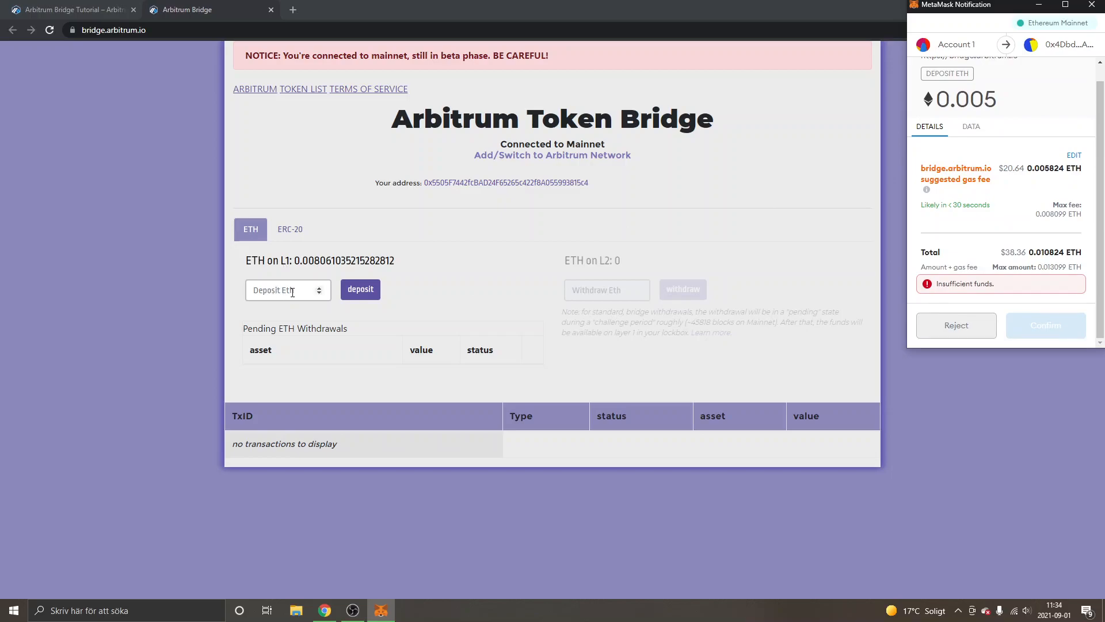
left_click(288, 290)
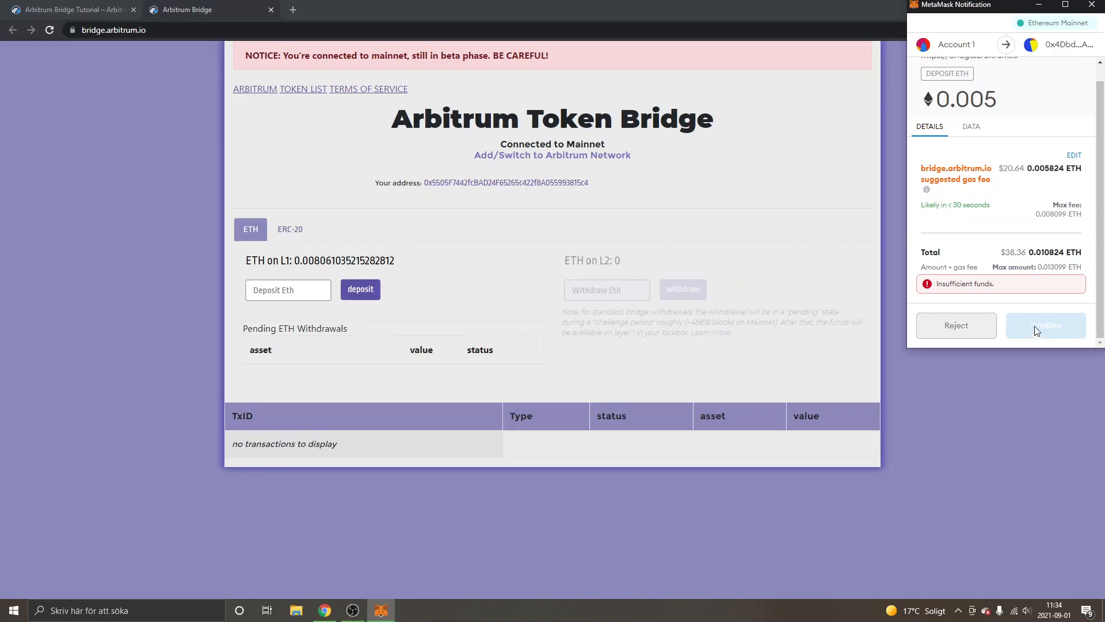
mouse_move(655, 268)
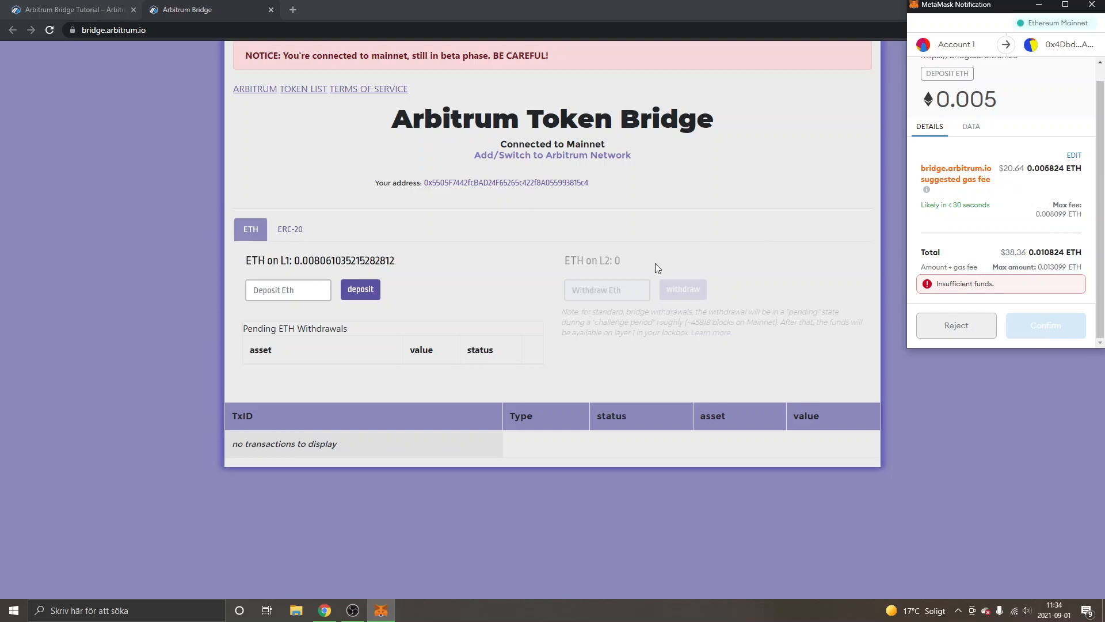
mouse_move(611, 265)
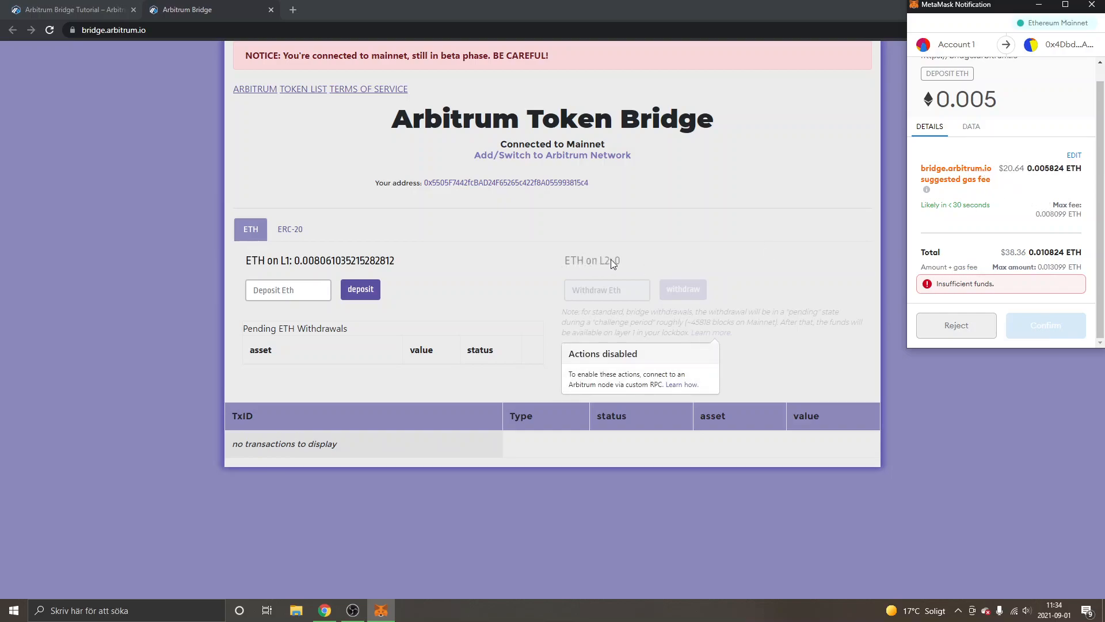
mouse_move(661, 264)
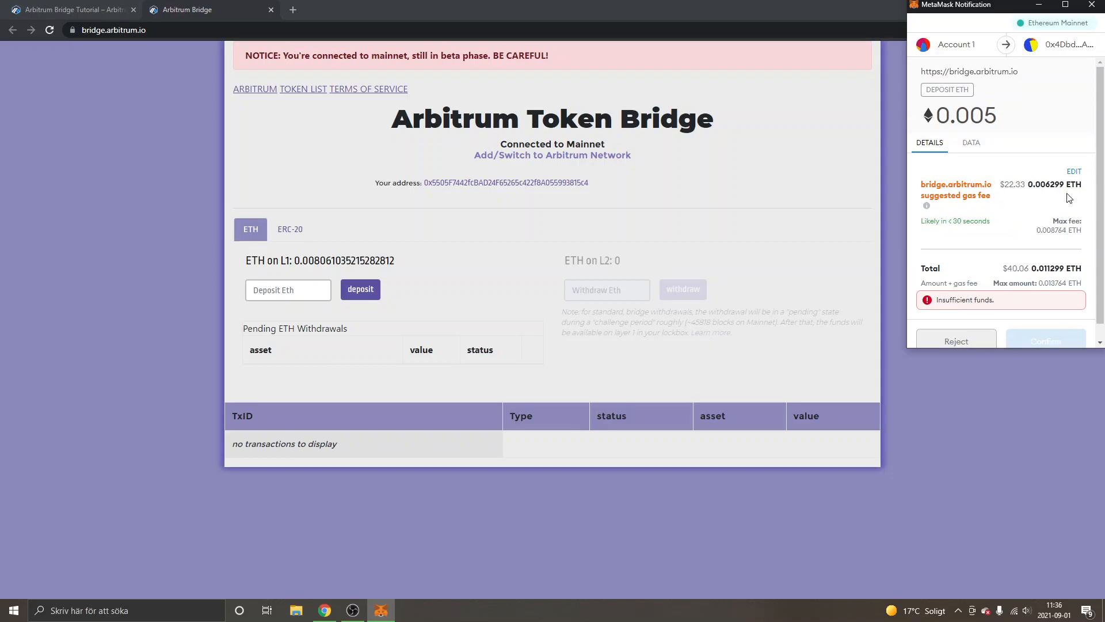
mouse_move(1017, 182)
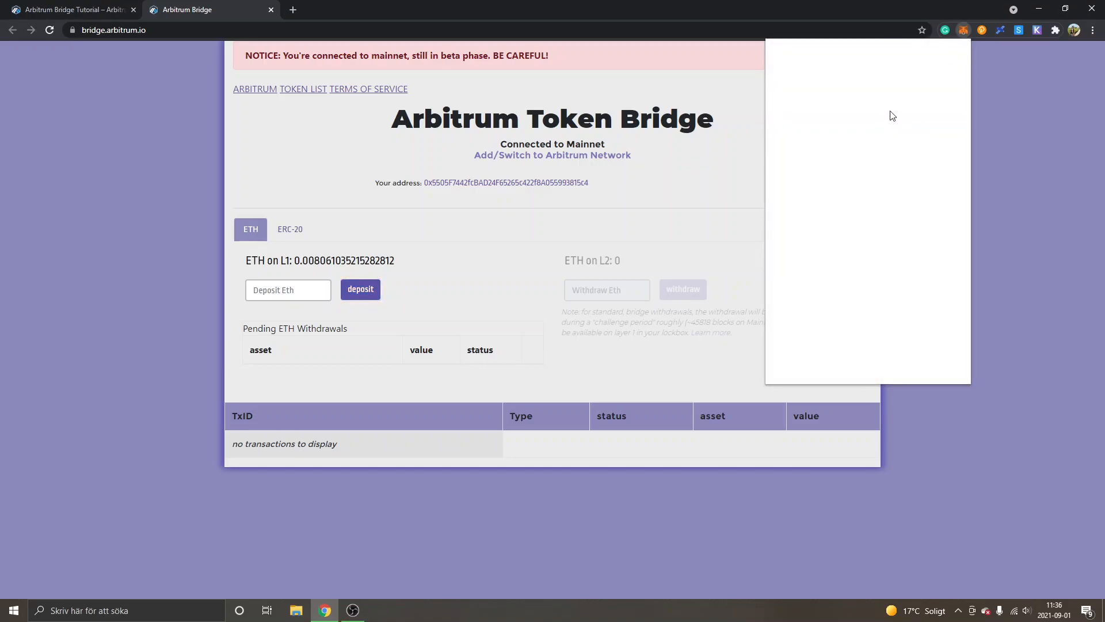
- Choose Arb1 in MetaMask's network dropdown and resubmit the 0.005 ETH deposit
left_click(869, 59)
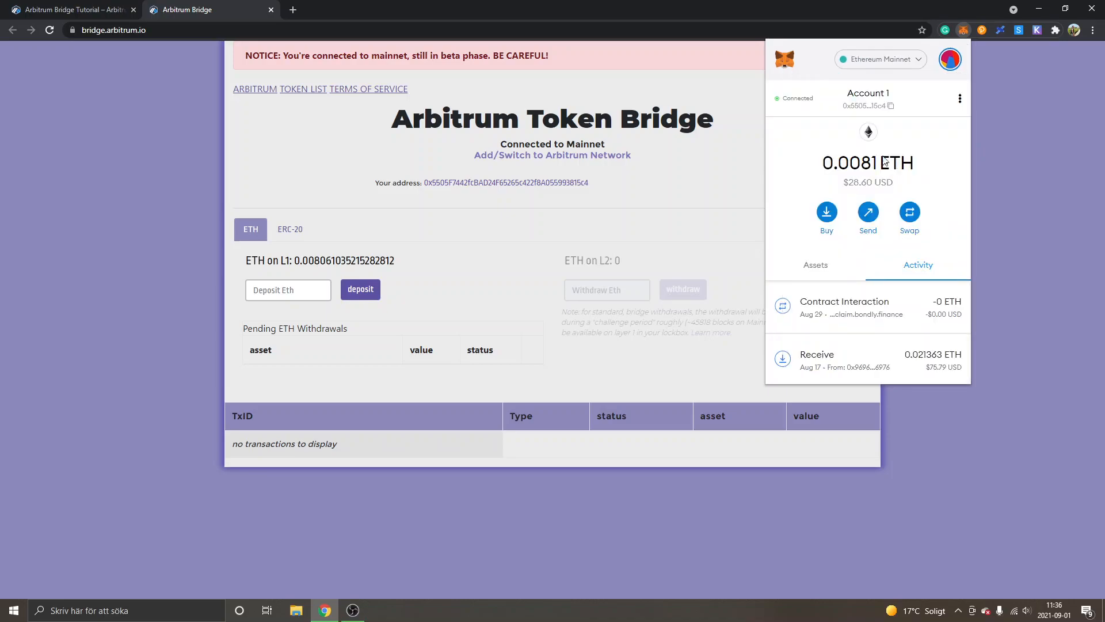
left_click(880, 59)
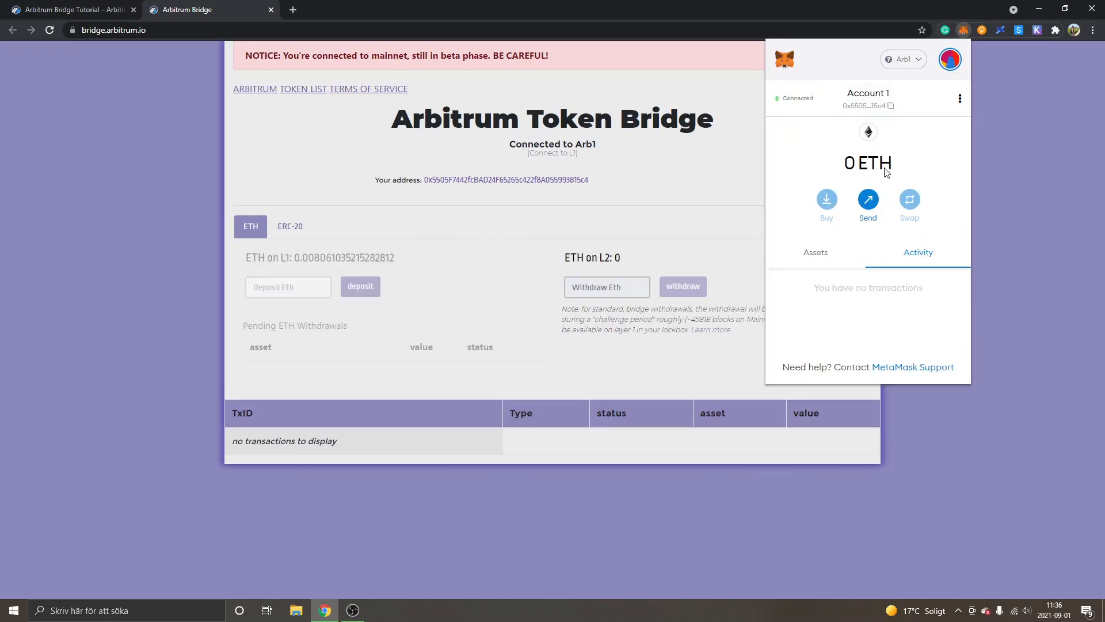
mouse_move(879, 157)
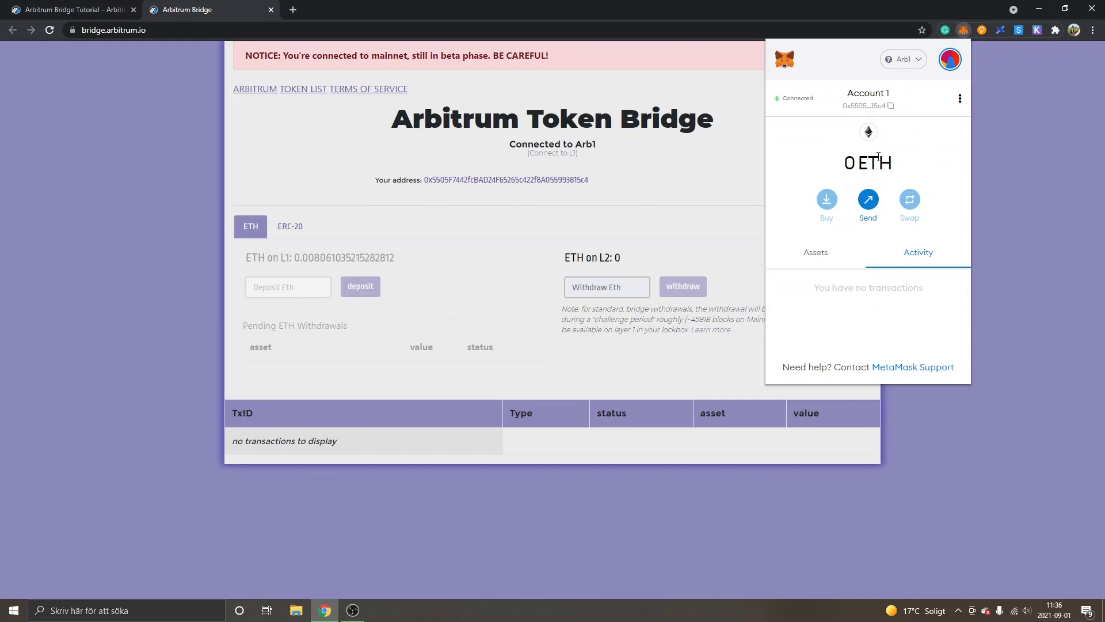
mouse_move(731, 171)
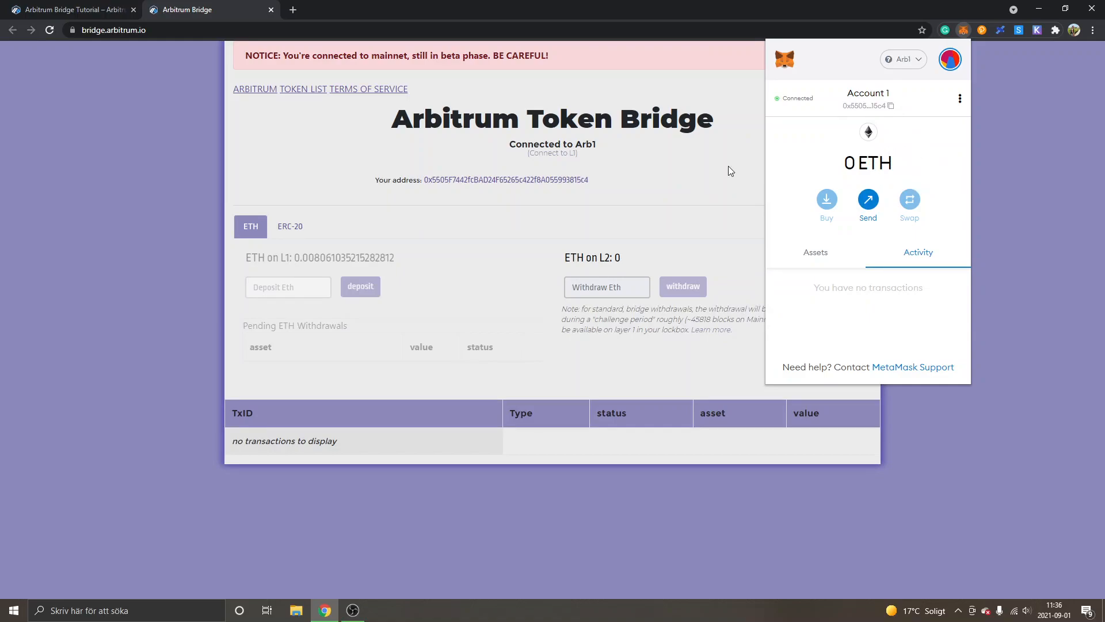
mouse_move(781, 174)
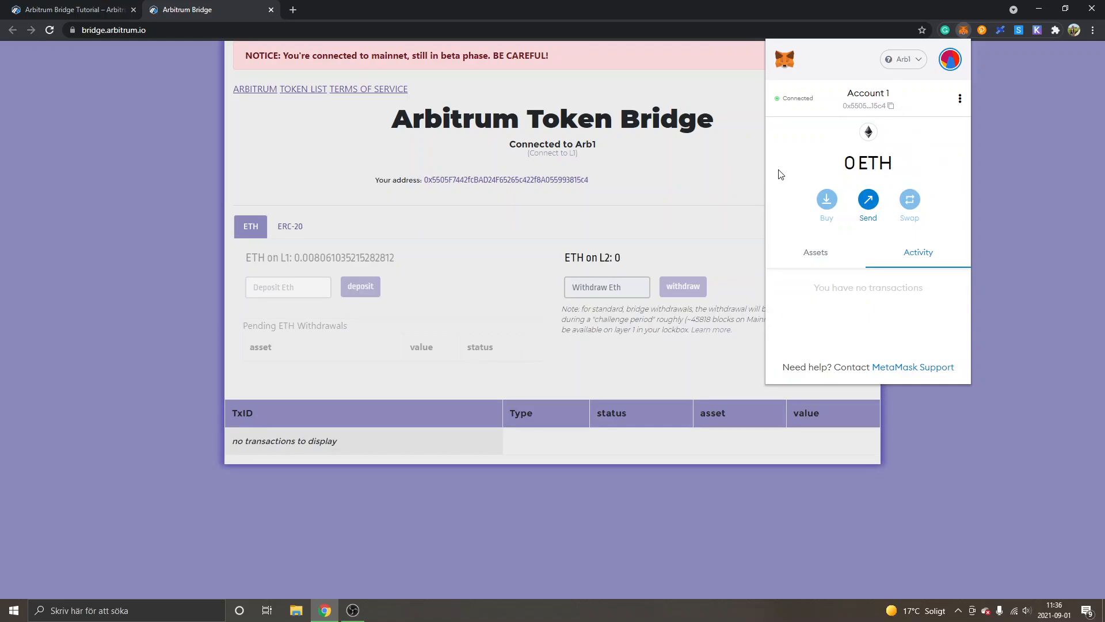
left_click(360, 289)
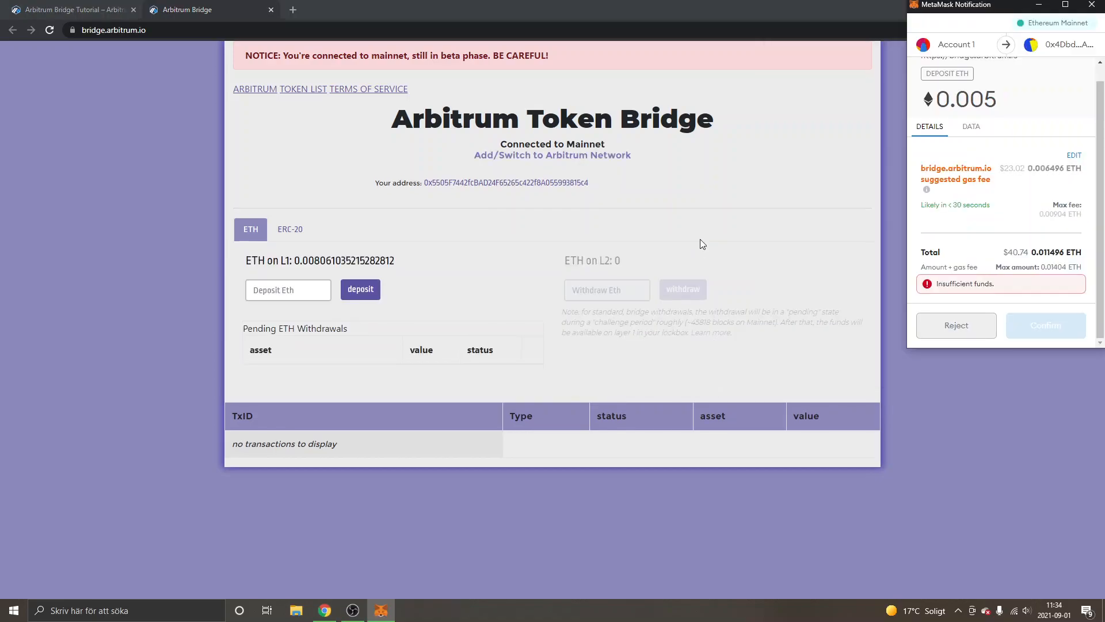
mouse_move(1011, 190)
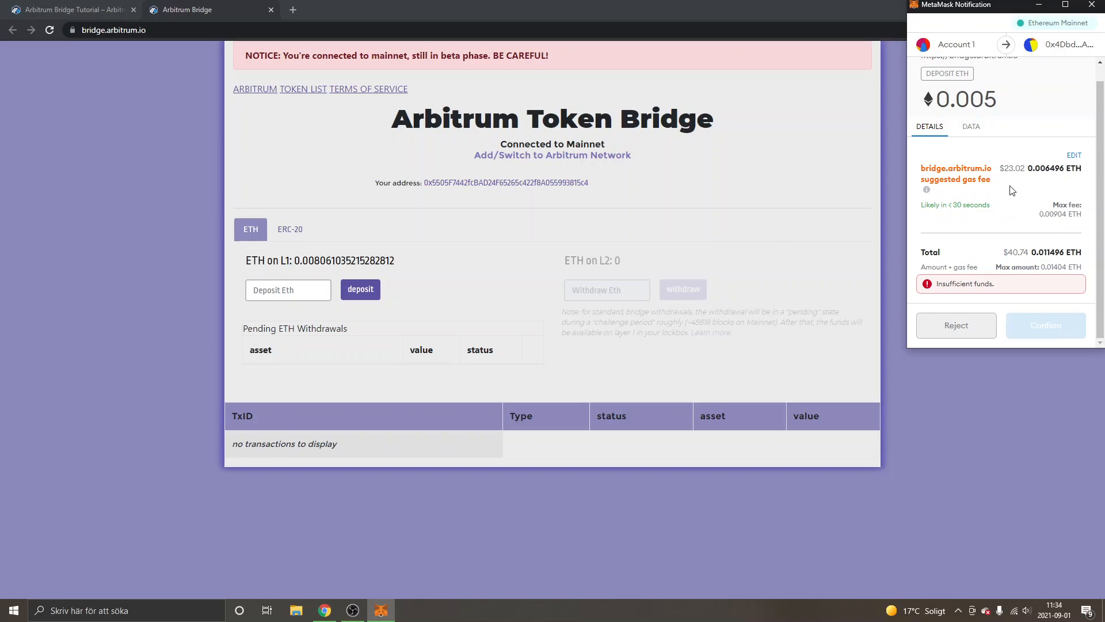
mouse_move(1034, 186)
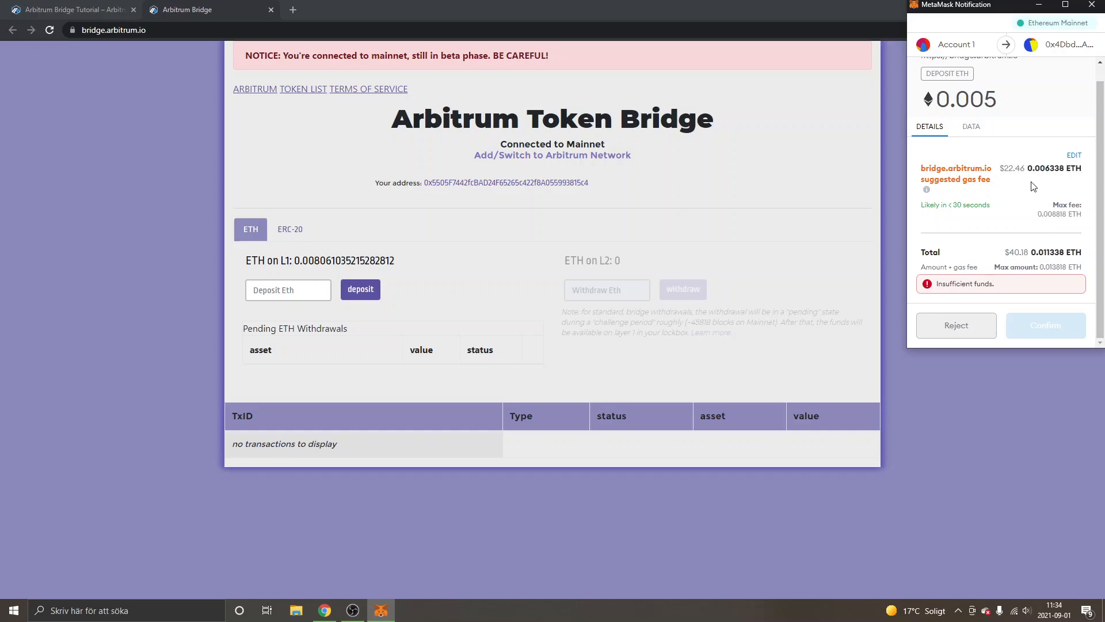
mouse_move(1008, 185)
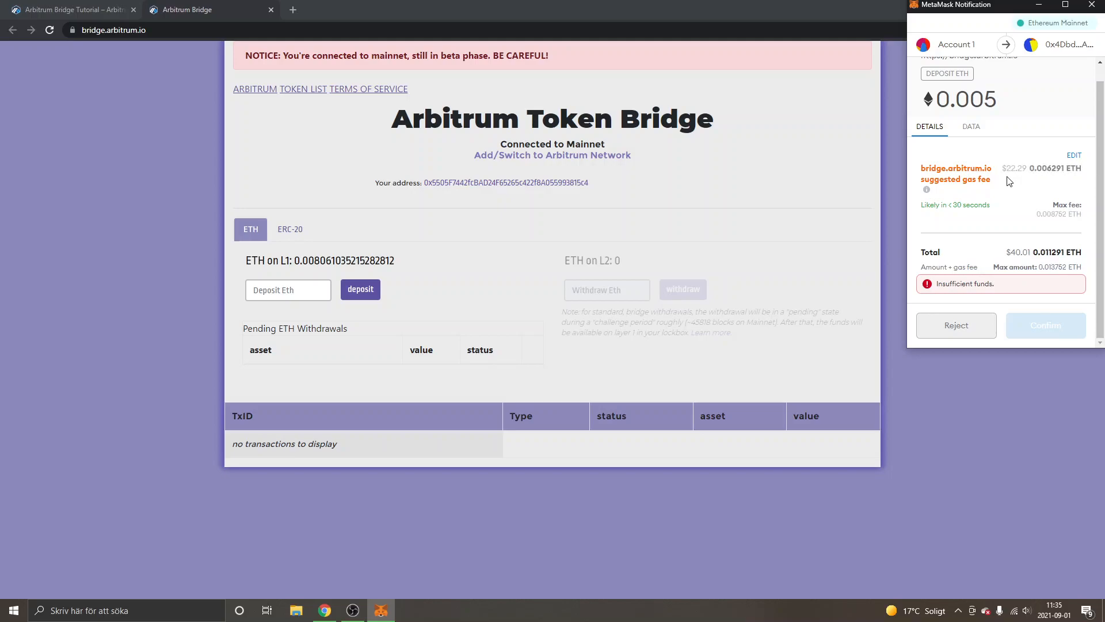
mouse_move(821, 459)
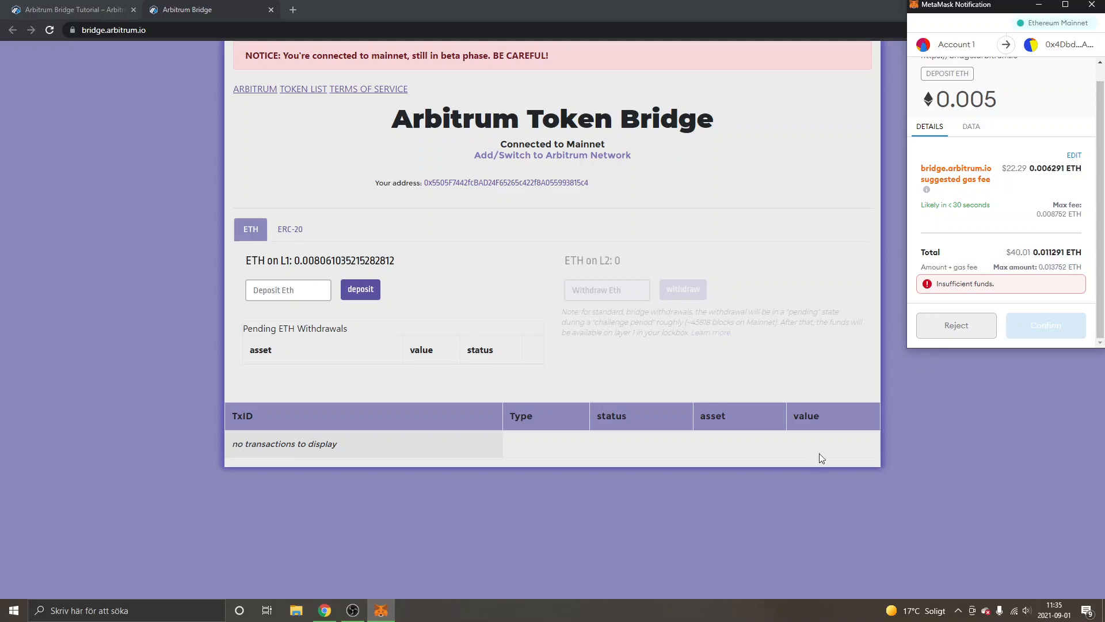